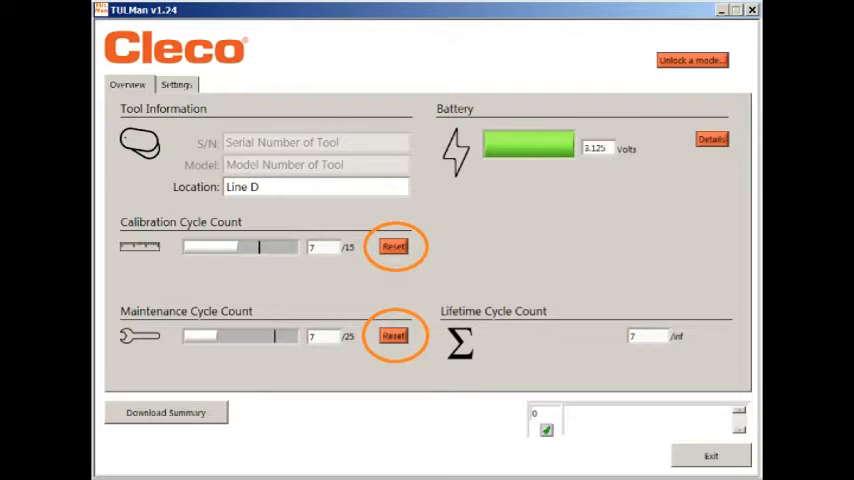
Step: Open the tool's Settings page showing the Operation and LED options
{"action": "left_click", "coordinate": [172, 83]}
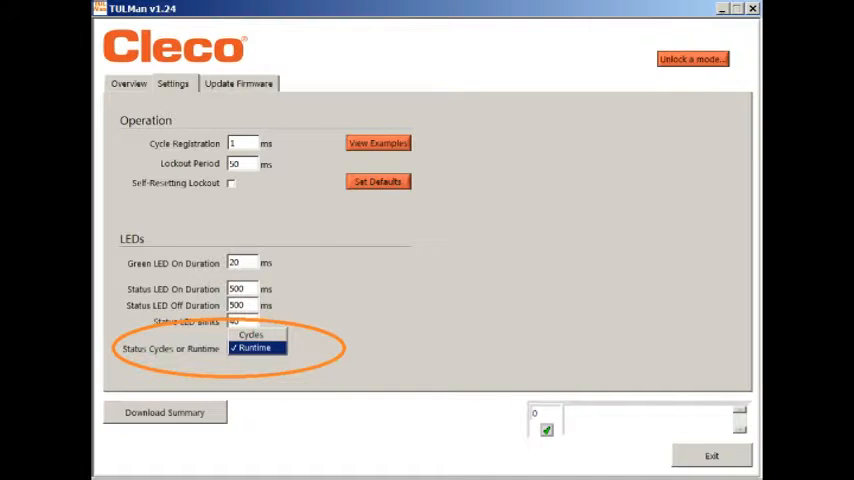
Step: Bring up the mode-unlock prompt with Tool Room selected and its password entered
{"action": "left_click", "coordinate": [692, 58]}
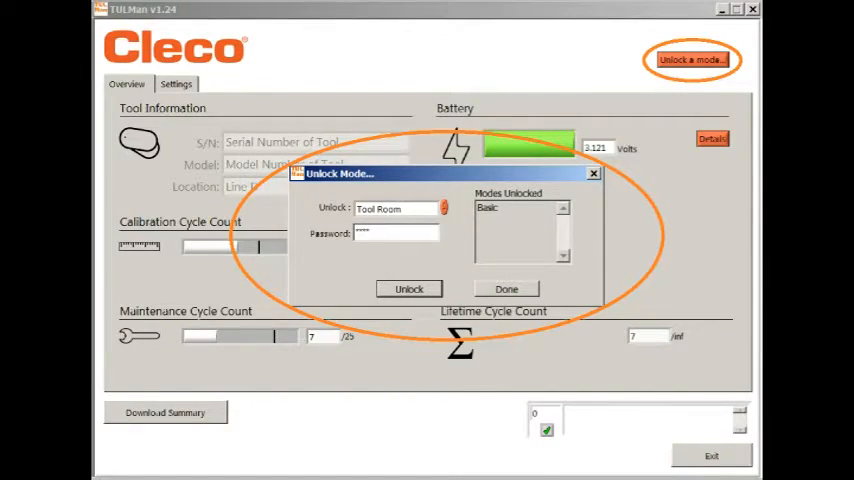
Step: Unlock Tool Room mode, then unlock Programming mode with its password
{"action": "left_click", "coordinate": [506, 289]}
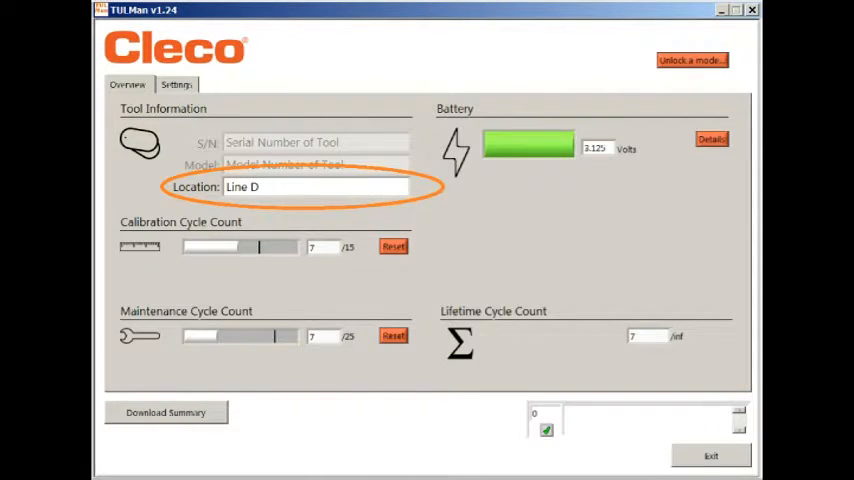
{"action": "left_click", "coordinate": [691, 60]}
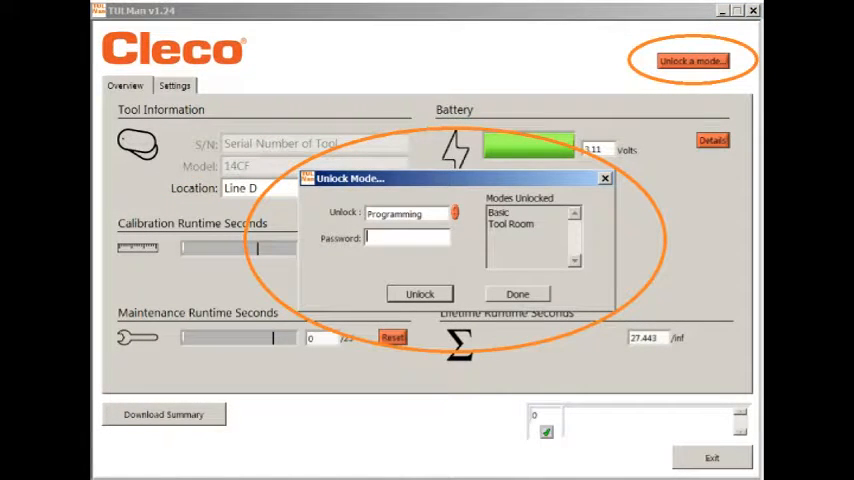
{"action": "left_click", "coordinate": [517, 293]}
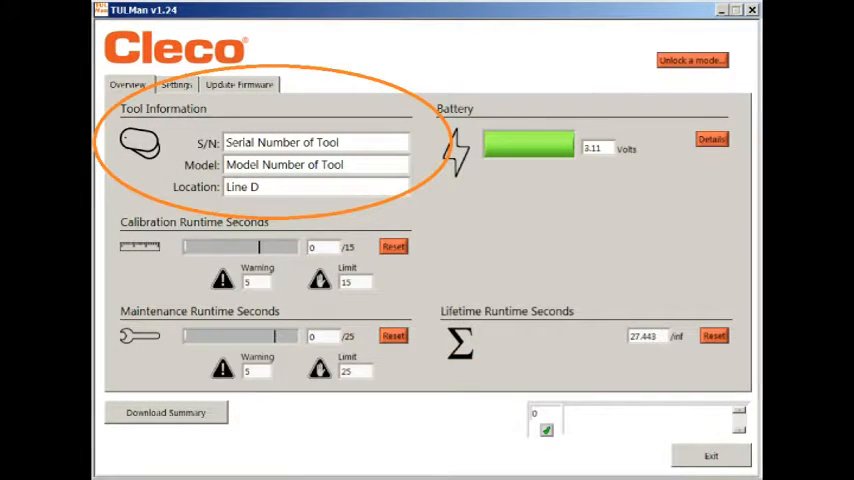